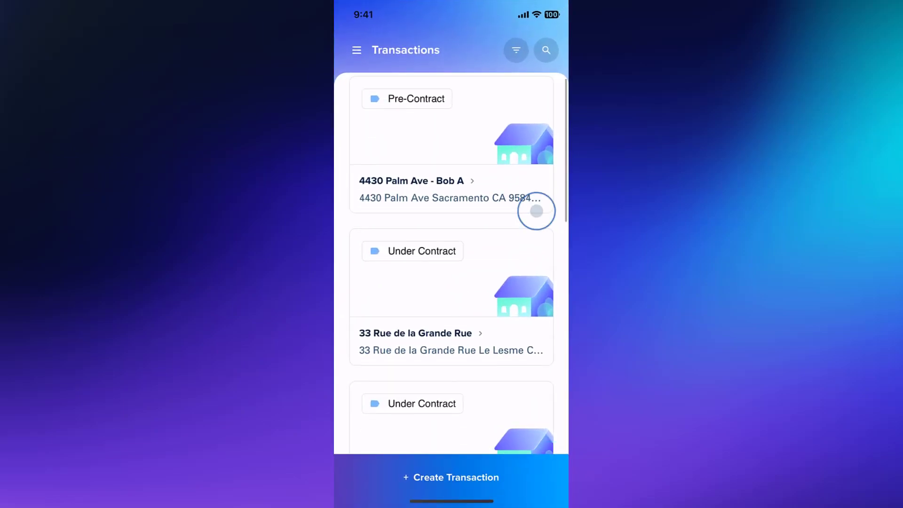
{"action": "left_click", "coordinate": [415, 332]}
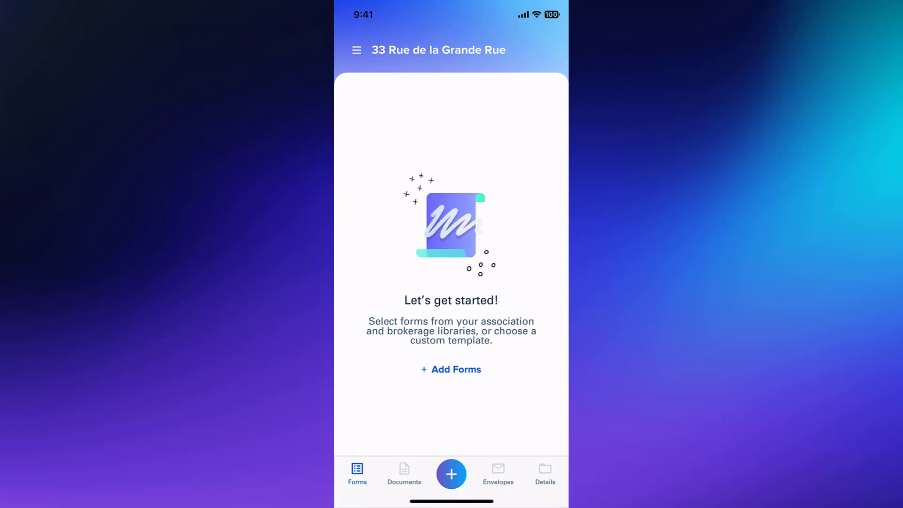
Begin adding forms and filter the library to California Association of Realtors, leaving three forms.
{"action": "left_click", "coordinate": [451, 369]}
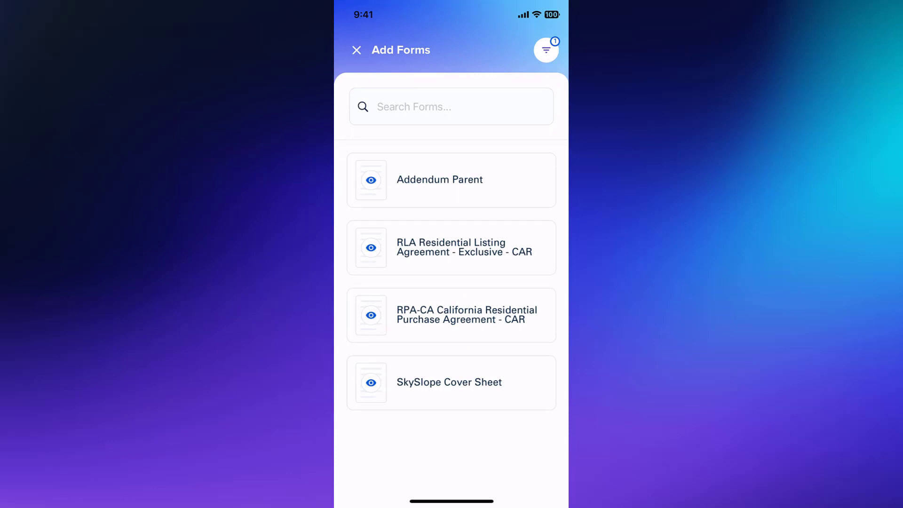
{"action": "left_click", "coordinate": [546, 49]}
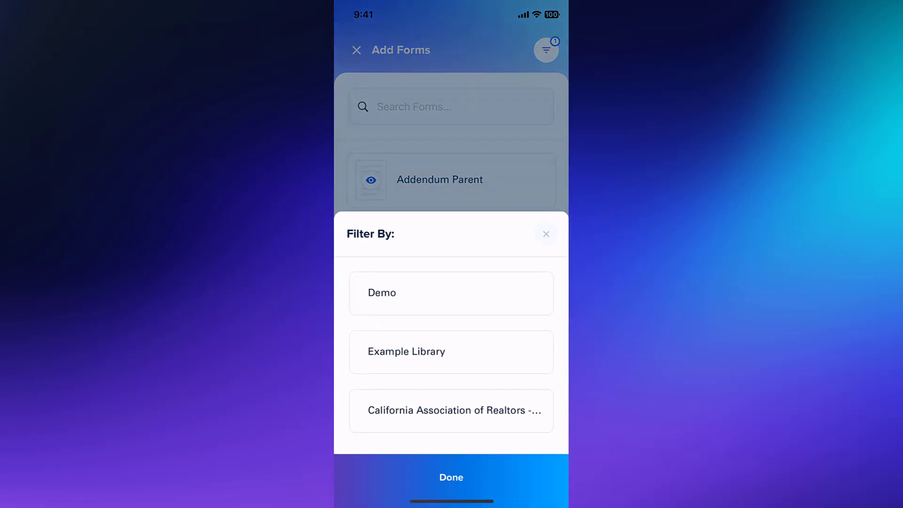
{"action": "left_click", "coordinate": [451, 411]}
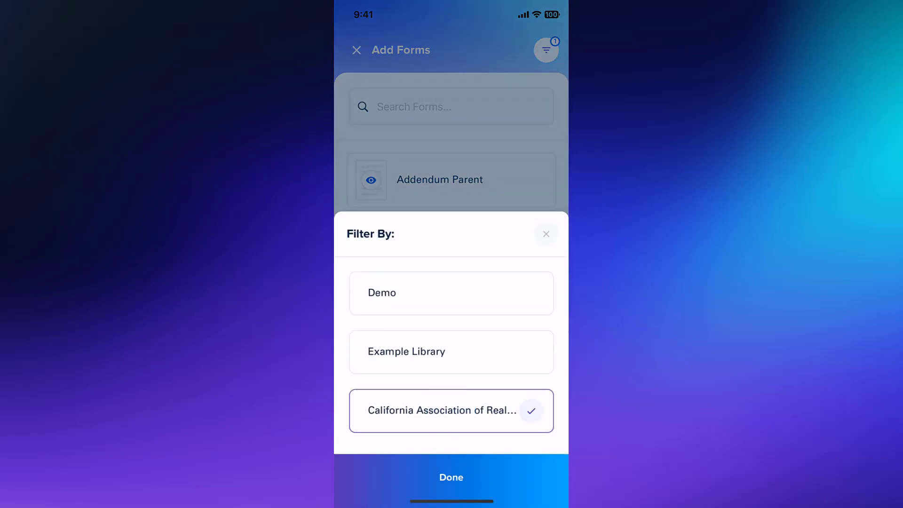
{"action": "left_click", "coordinate": [451, 477]}
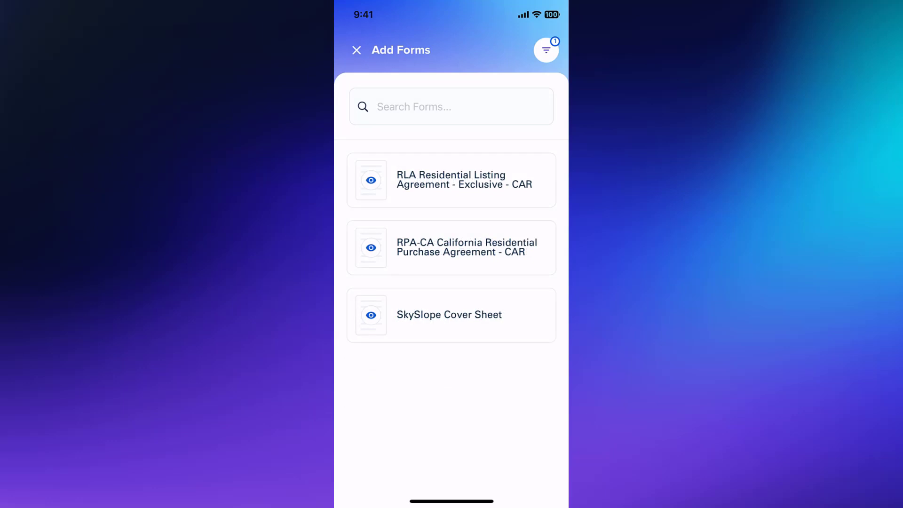
Search 'purchase', preview the RPA-CA Residential Purchase Agreement, and add it to the transaction.
{"action": "left_click", "coordinate": [401, 107]}
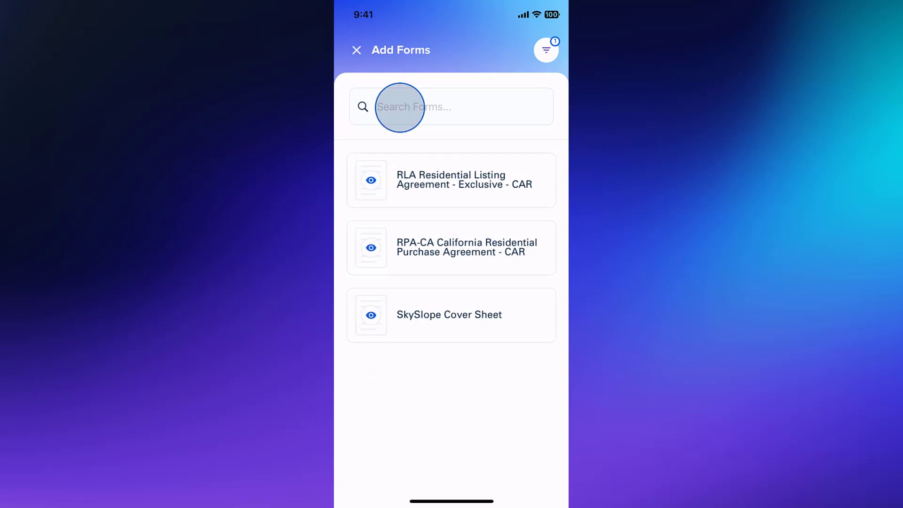
{"action": "type", "text": "purchase"}
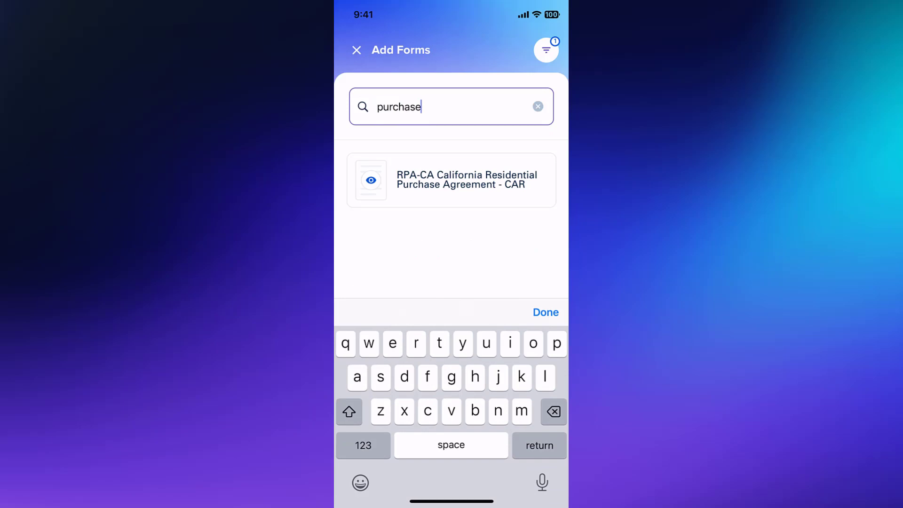
{"action": "left_click", "coordinate": [545, 312]}
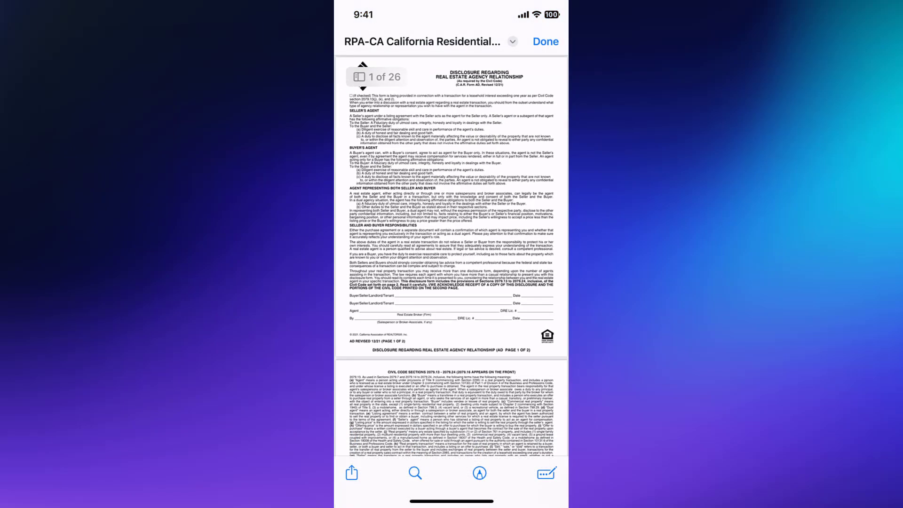
{"action": "scroll", "scroll_direction": "down", "scroll_amount": 3}
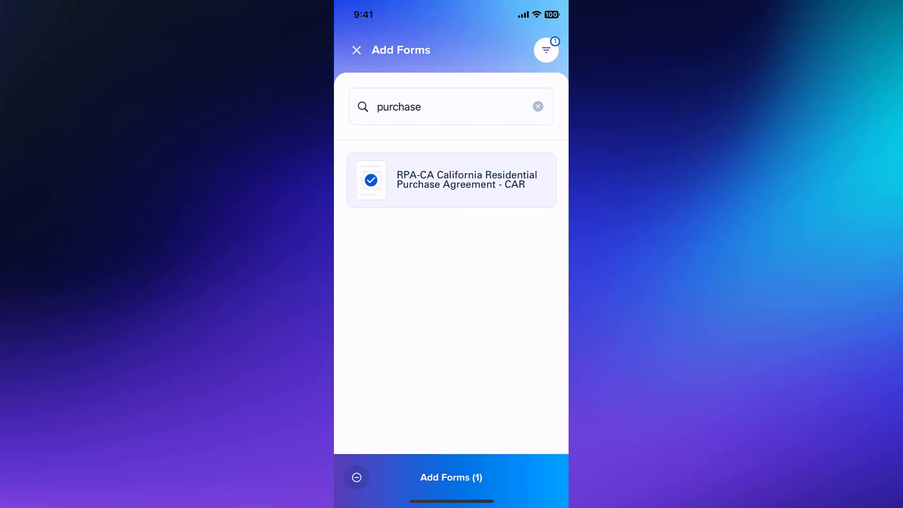
{"action": "left_click", "coordinate": [451, 477]}
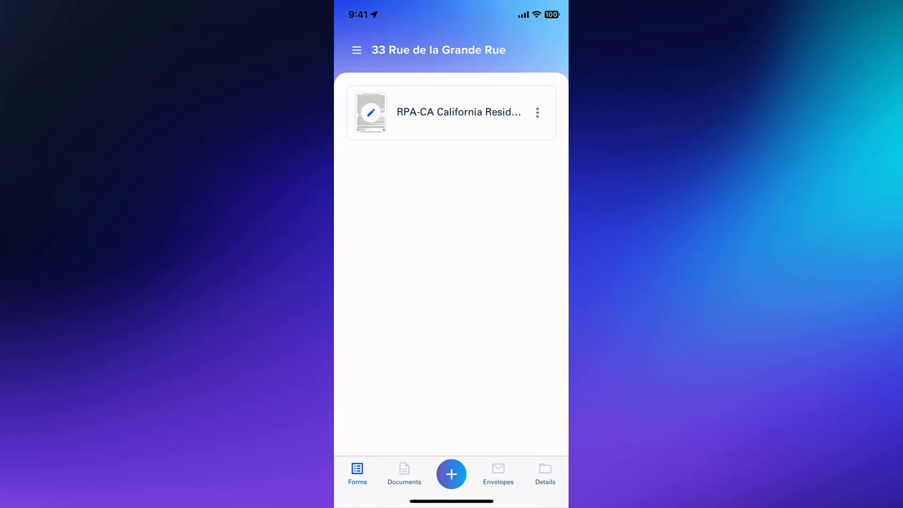
Show the Add Forms, Upload Documents and Apply Template choices from the + button.
{"action": "left_click", "coordinate": [451, 474]}
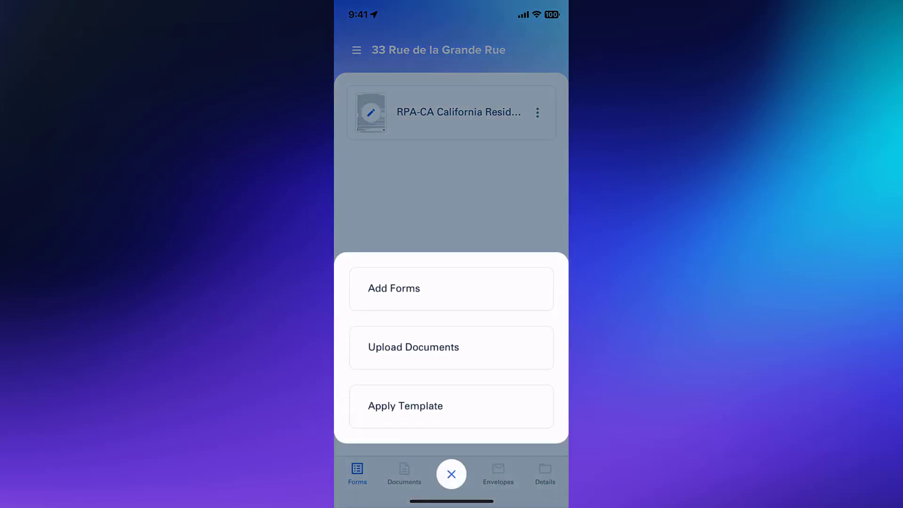
{"action": "left_click", "coordinate": [450, 288]}
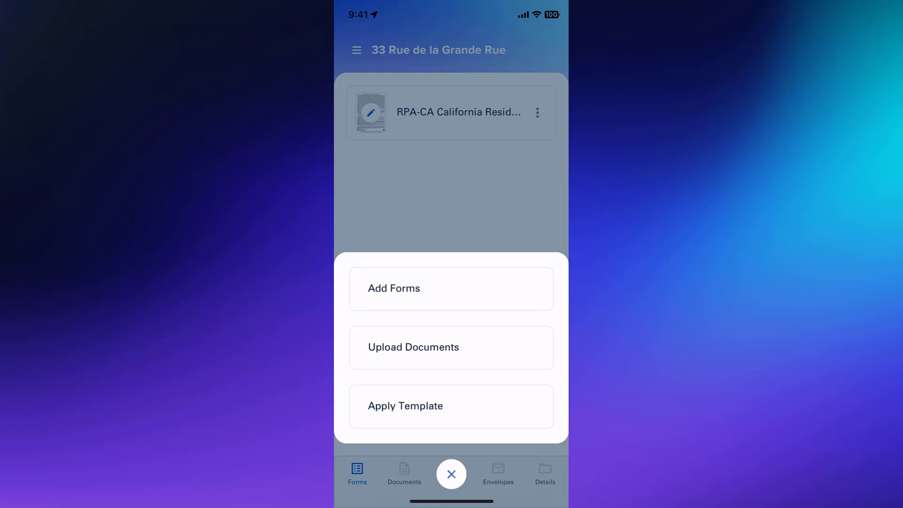
Upload SkySlope.pdf from Recents so it joins the purchase agreement in the transaction.
{"action": "left_click", "coordinate": [451, 347]}
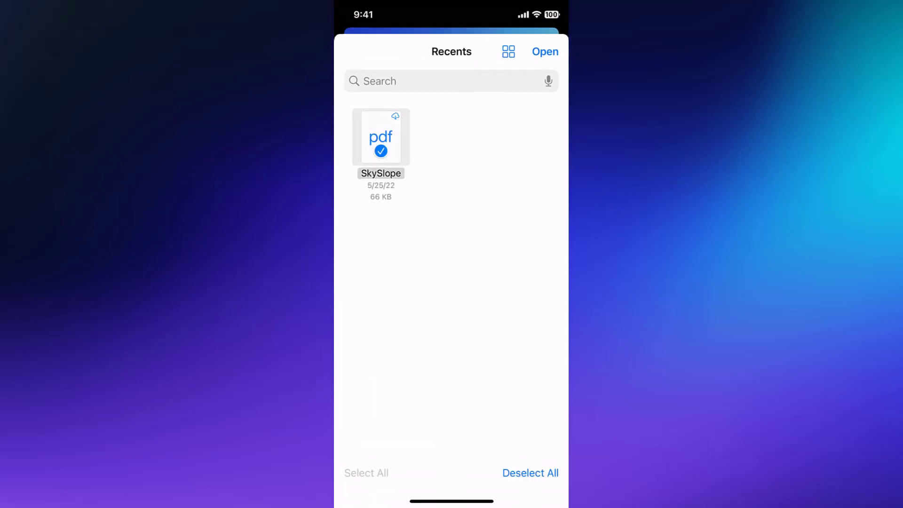
{"action": "left_click", "coordinate": [545, 52]}
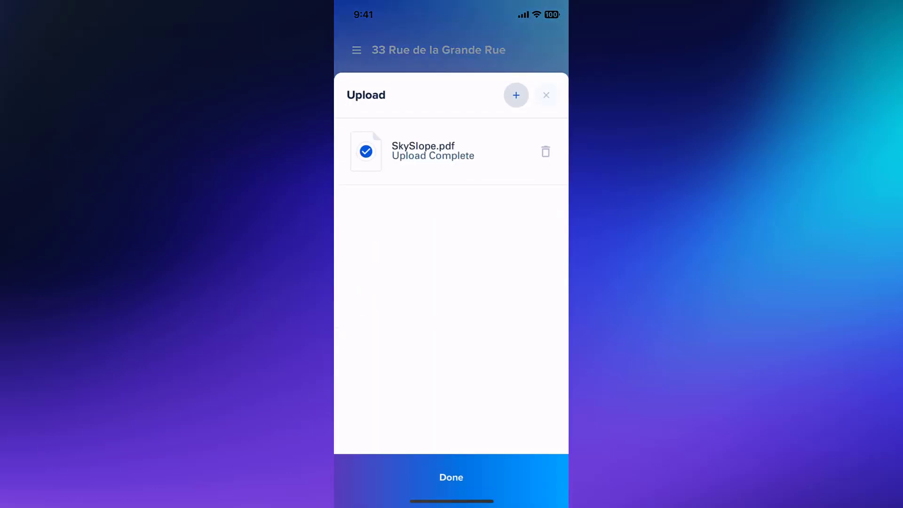
{"action": "left_click", "coordinate": [450, 477]}
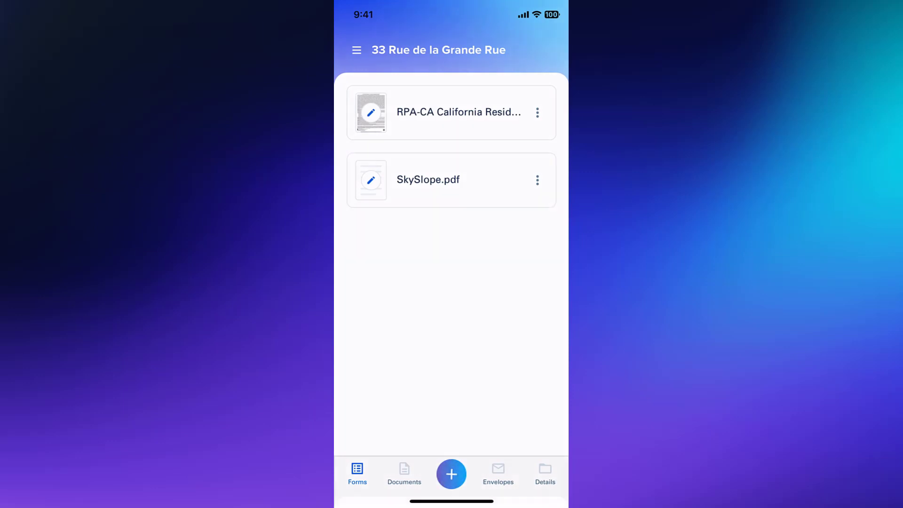
Apply the Disclosures template, adding Addendum Parent and SkySlope Cover Sheet for four items total.
{"action": "left_click", "coordinate": [451, 474]}
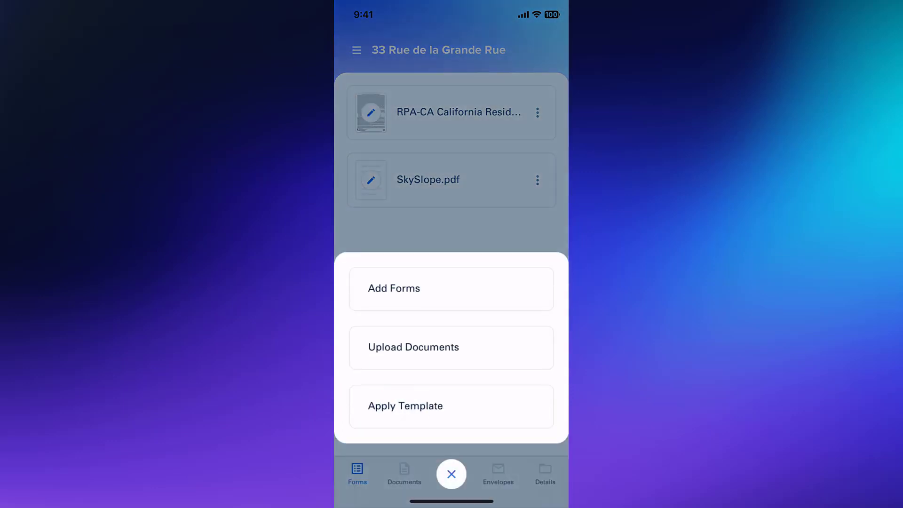
{"action": "left_click", "coordinate": [451, 406]}
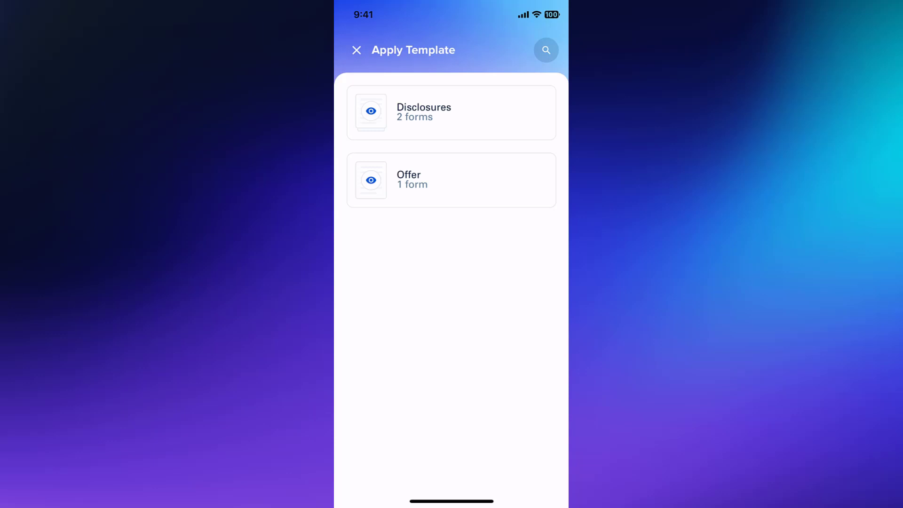
{"action": "left_click", "coordinate": [371, 112]}
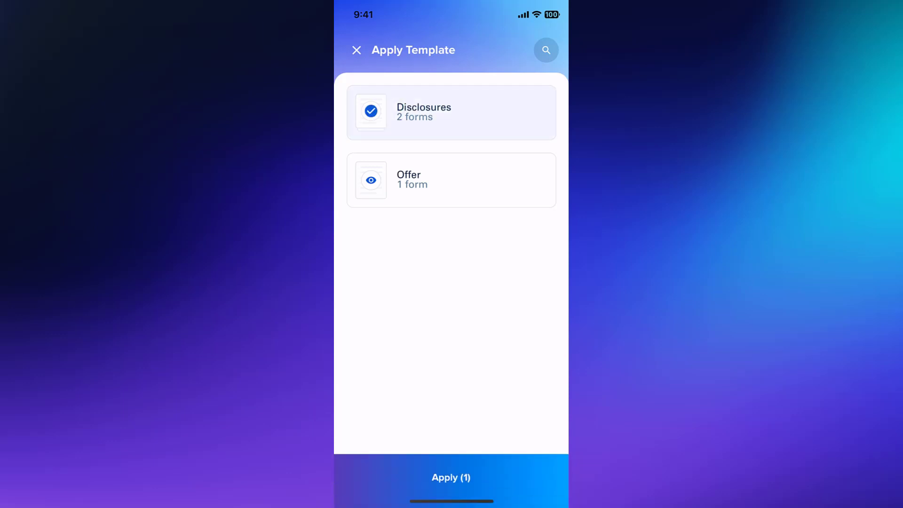
{"action": "left_click", "coordinate": [450, 478]}
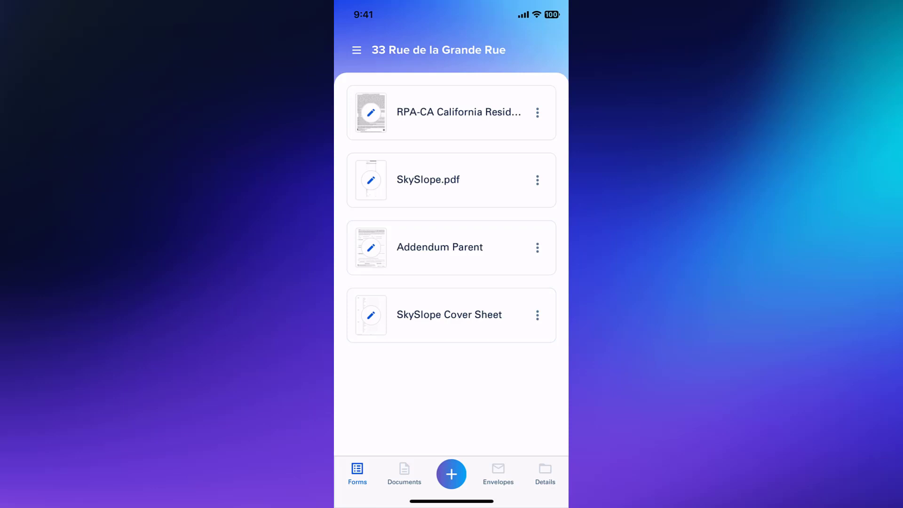
Select RPA-CA and SkySlope.pdf via their menus and start Fill & Send with both.
{"action": "left_click", "coordinate": [537, 113]}
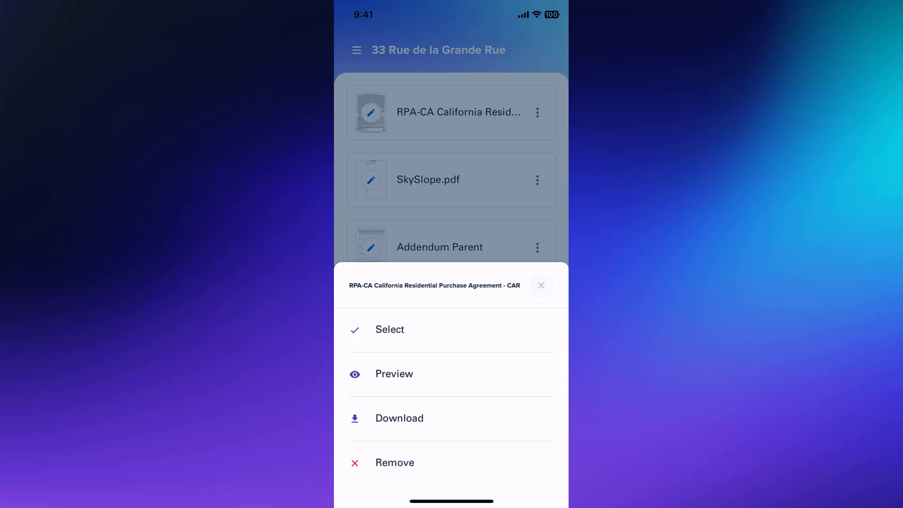
{"action": "left_click", "coordinate": [389, 329]}
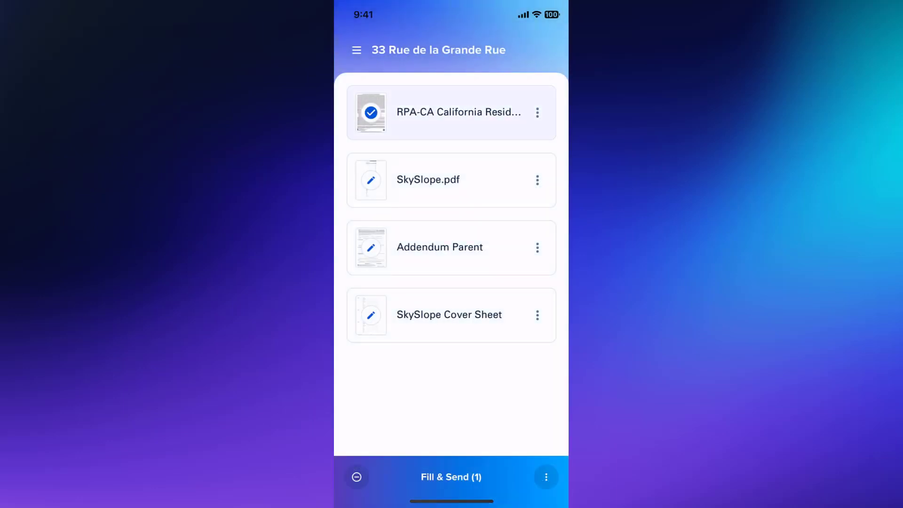
{"action": "left_click", "coordinate": [537, 180]}
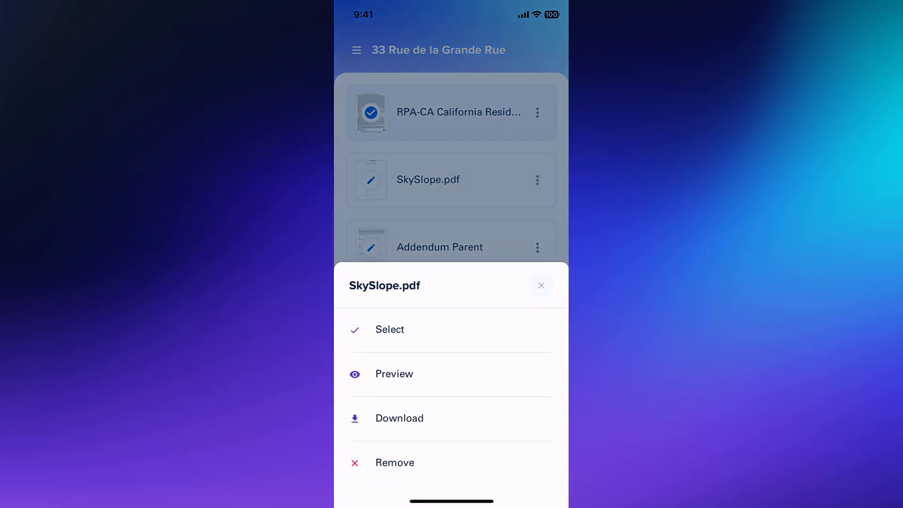
{"action": "left_click", "coordinate": [389, 329]}
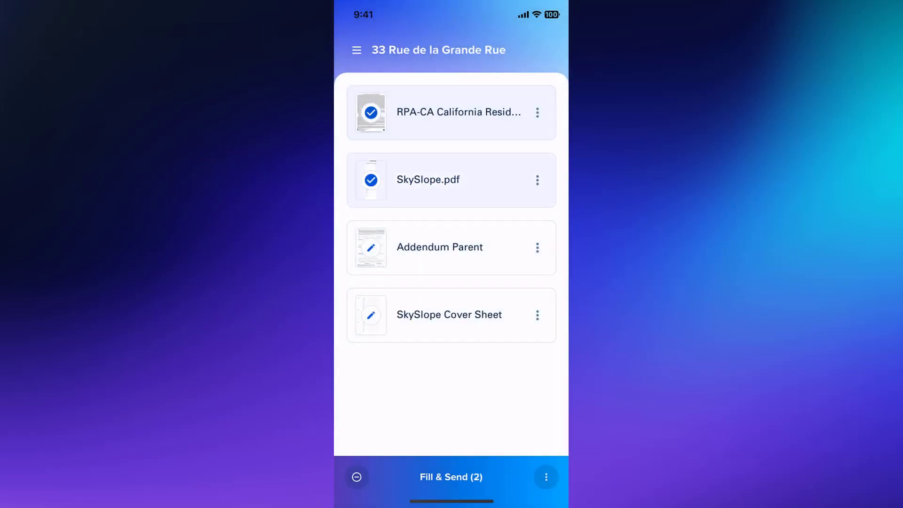
{"action": "left_click", "coordinate": [450, 476]}
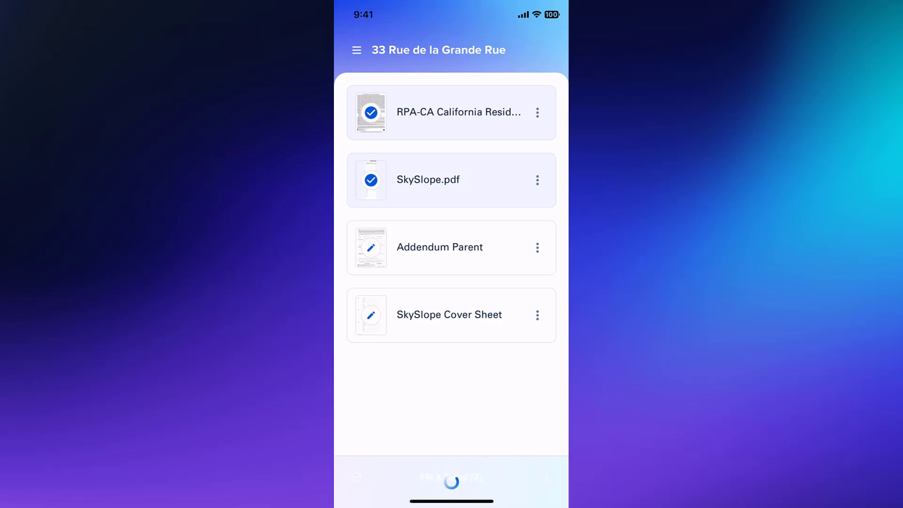